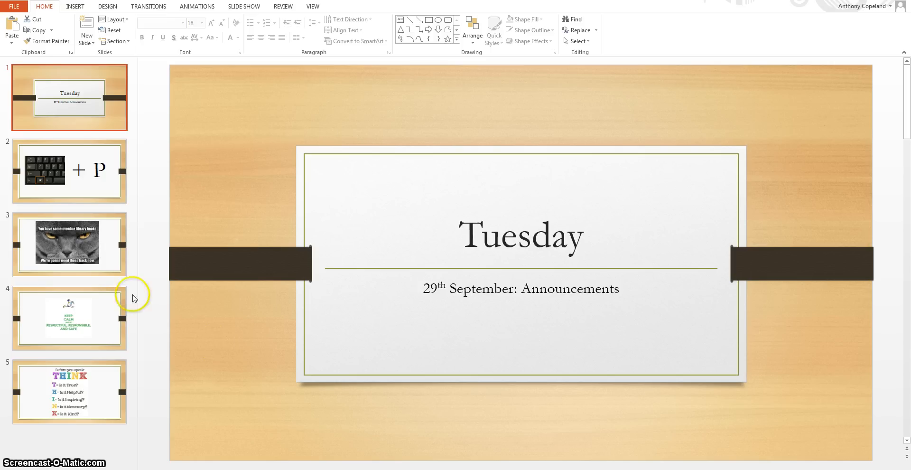
- Select slide 2, the keyboard photo with the highlighted key beside '+ P'
{"action": "left_click", "coordinate": [69, 171]}
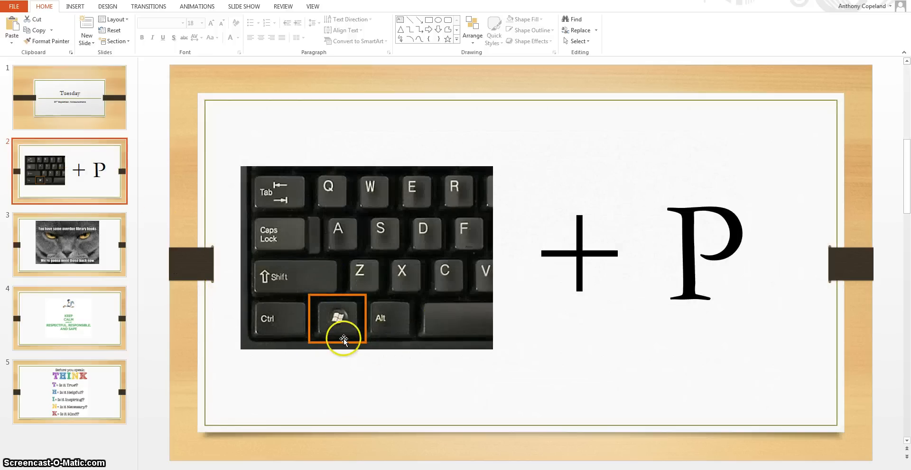
{"action": "mouse_move", "coordinate": [494, 346]}
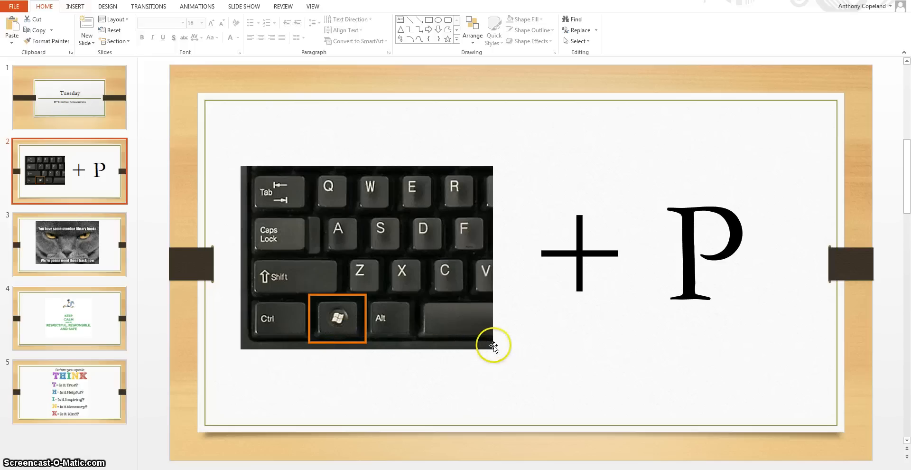
{"action": "mouse_move", "coordinate": [496, 348]}
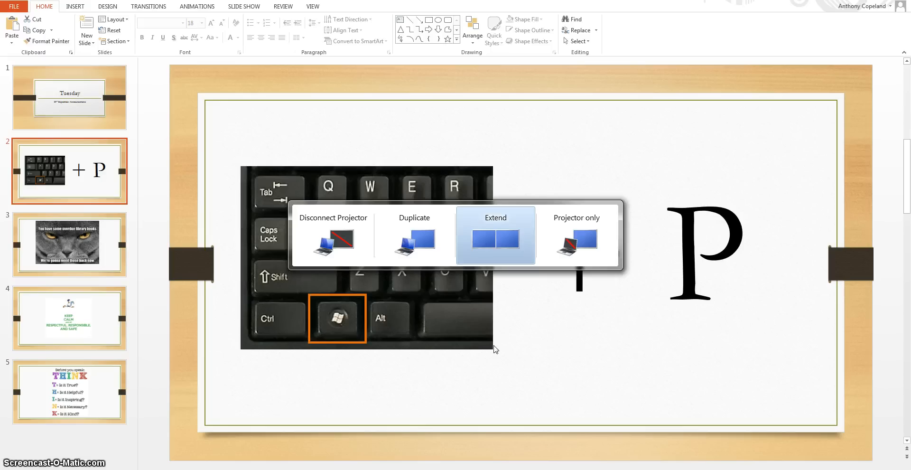
- Extend the desktop to the second display and open Set Up Slide Show
{"action": "left_click", "coordinate": [497, 237]}
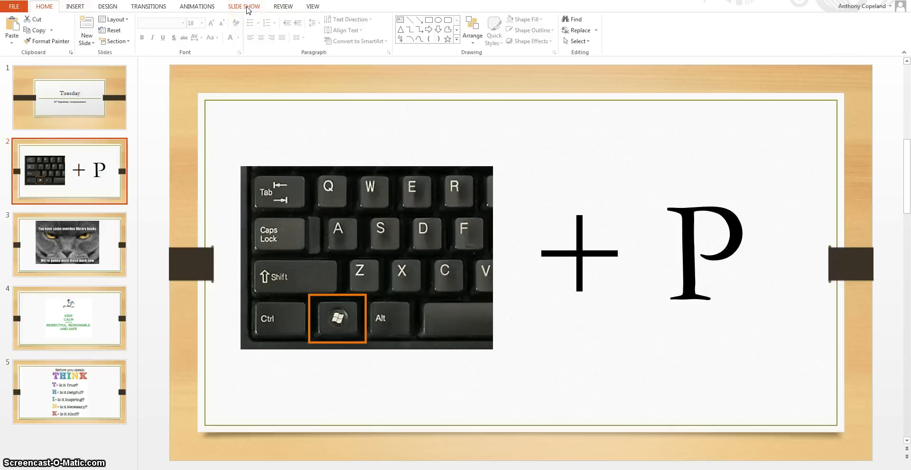
{"action": "left_click", "coordinate": [244, 7]}
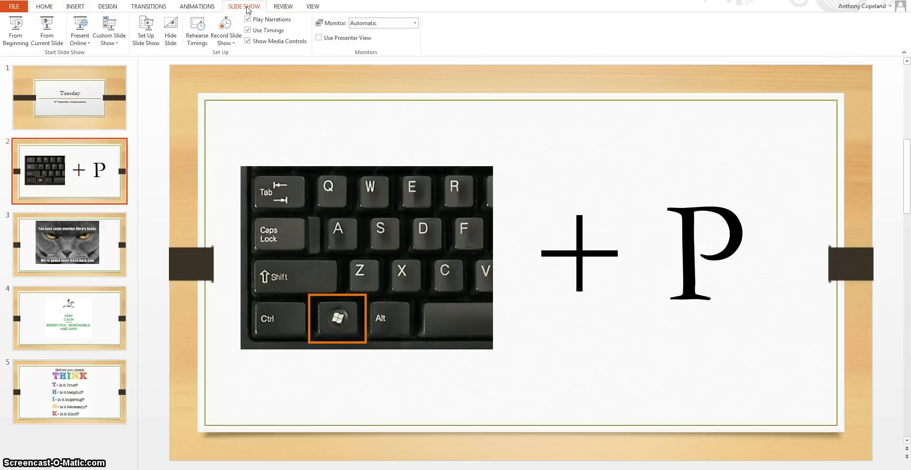
{"action": "mouse_move", "coordinate": [145, 47]}
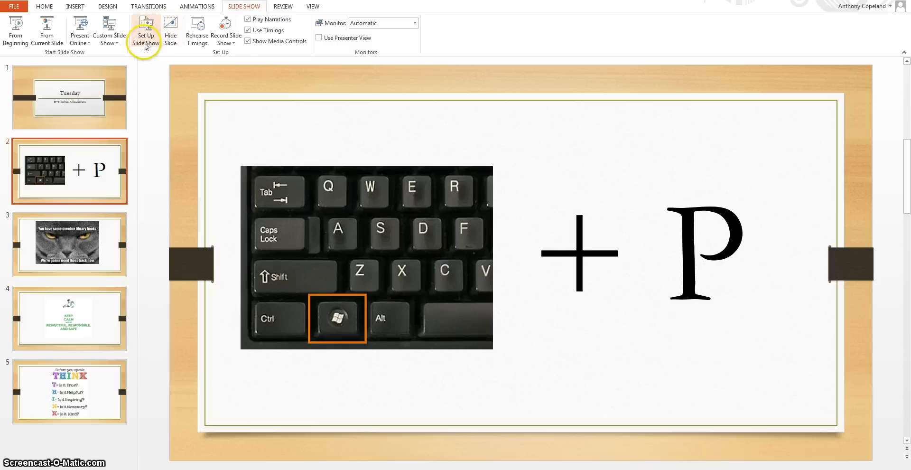
{"action": "left_click", "coordinate": [146, 29]}
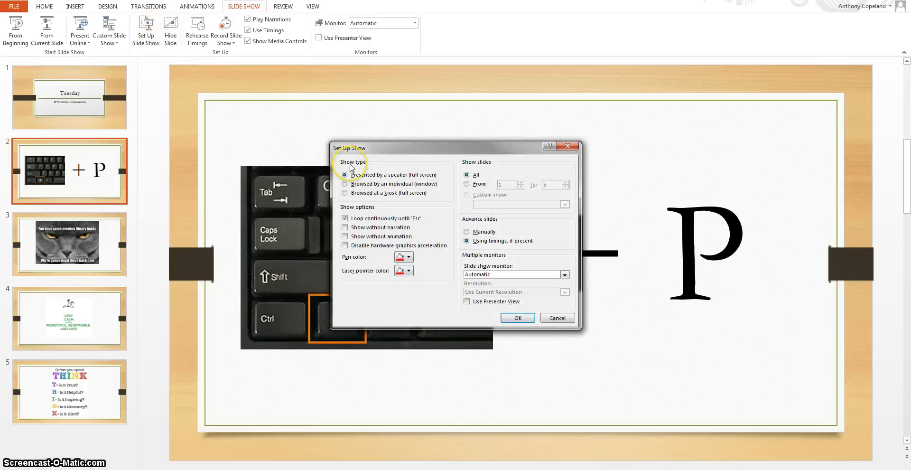
- Set the show to browsed in a window, looping, advancing by timings, and apply it
{"action": "left_click", "coordinate": [345, 184]}
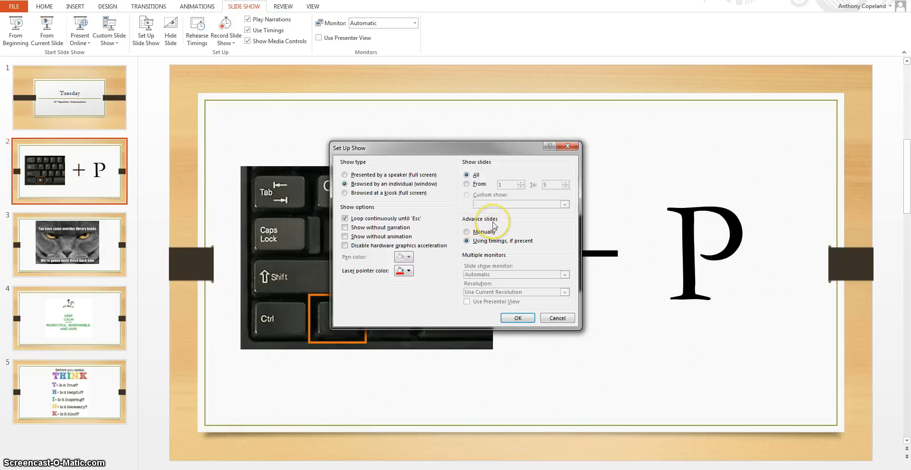
{"action": "mouse_move", "coordinate": [484, 245]}
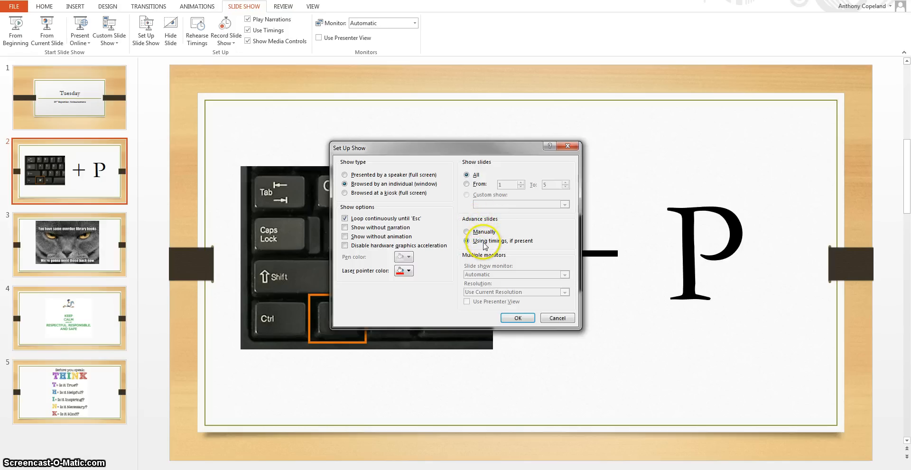
{"action": "left_click", "coordinate": [467, 241]}
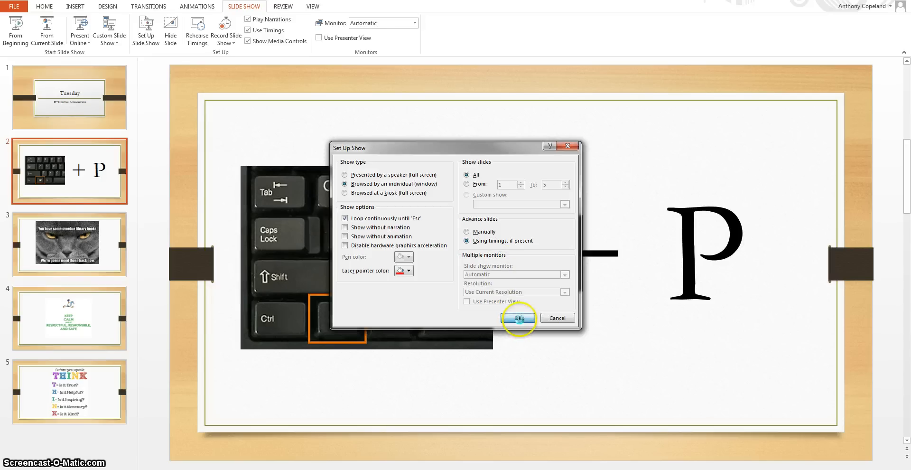
{"action": "left_click", "coordinate": [519, 318]}
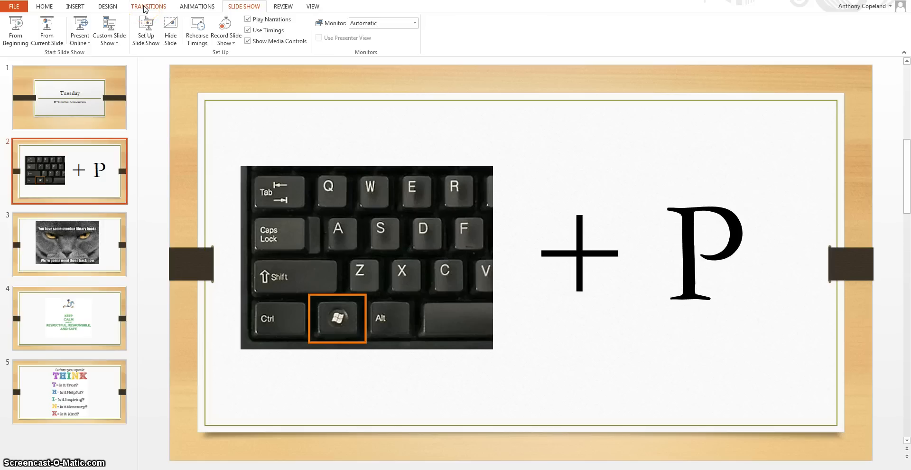
- Select slides 1–5 and set them to advance automatically after two seconds
{"action": "left_click", "coordinate": [148, 6]}
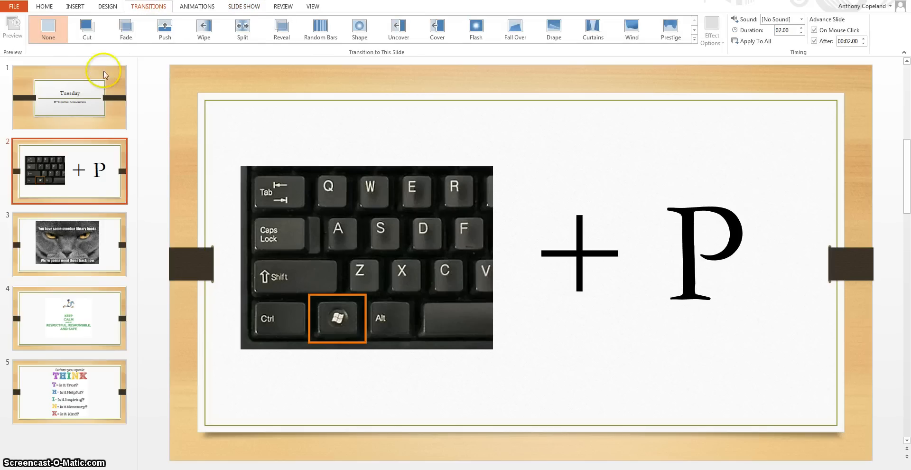
{"action": "left_click", "coordinate": [69, 98]}
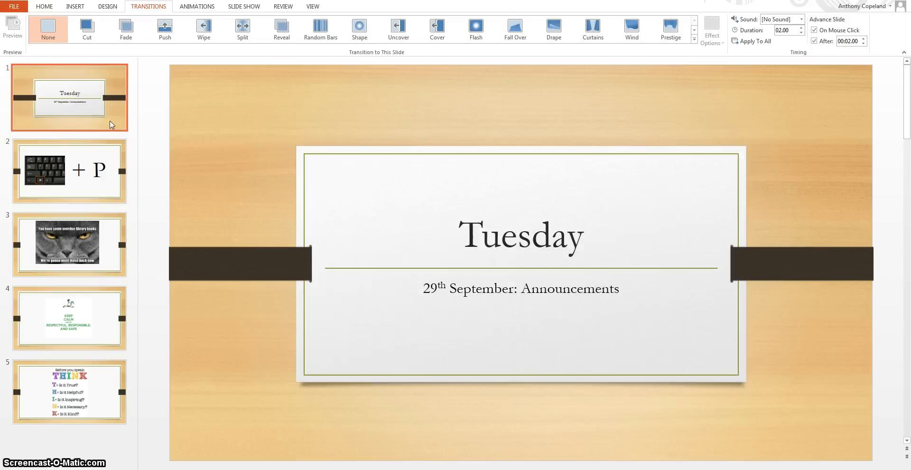
{"action": "left_click", "coordinate": [78, 348]}
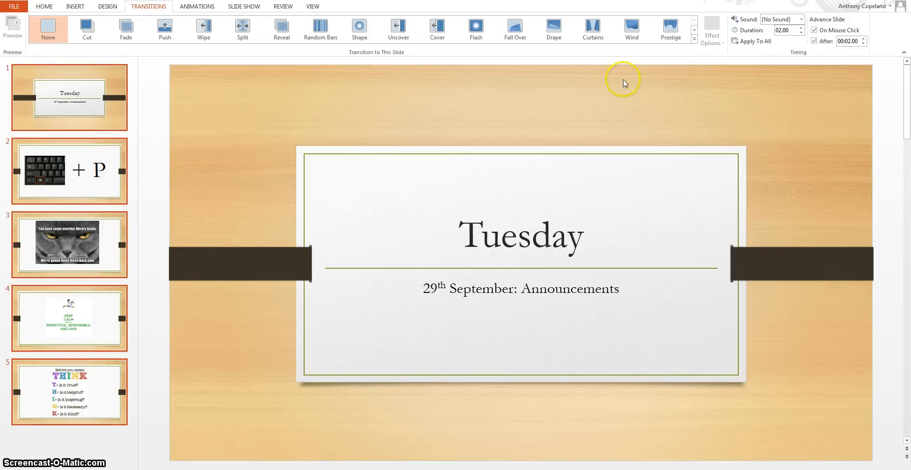
{"action": "left_click", "coordinate": [814, 41]}
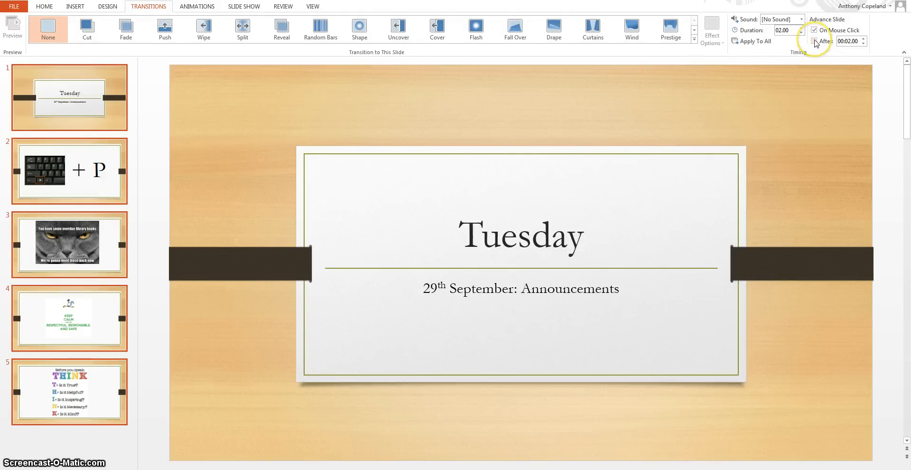
{"action": "left_click", "coordinate": [814, 41]}
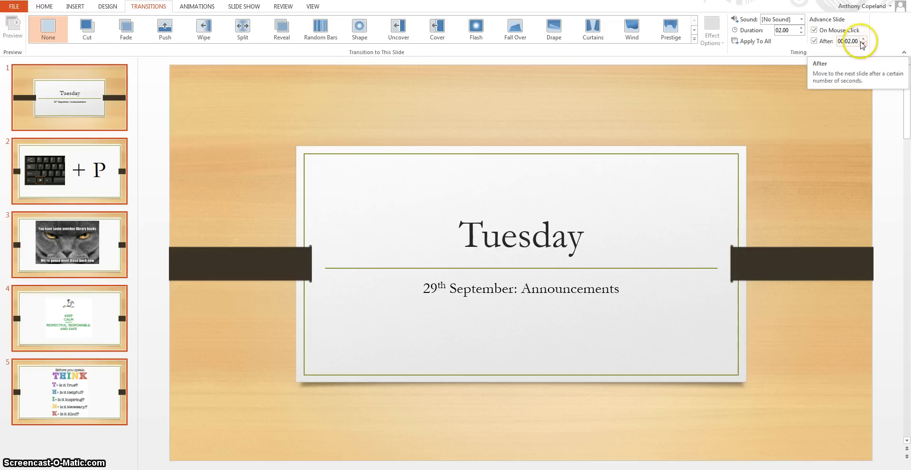
{"action": "left_click", "coordinate": [862, 40]}
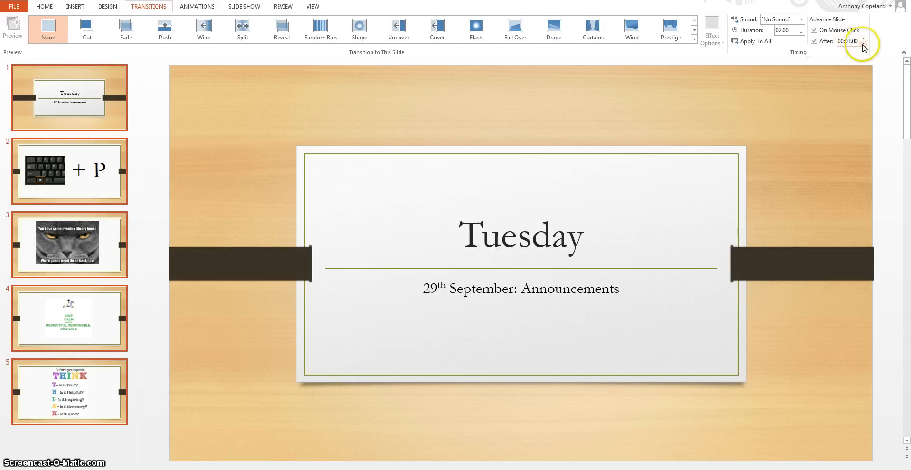
{"action": "left_click", "coordinate": [862, 47]}
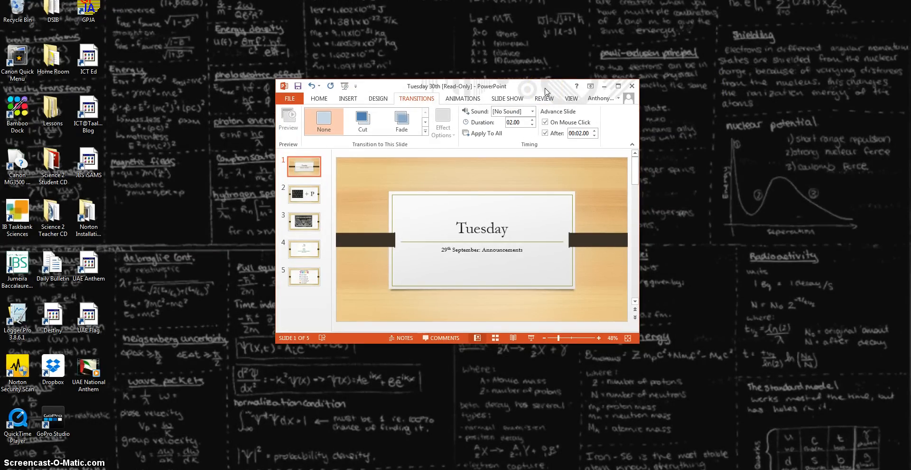
{"action": "left_click", "coordinate": [632, 86]}
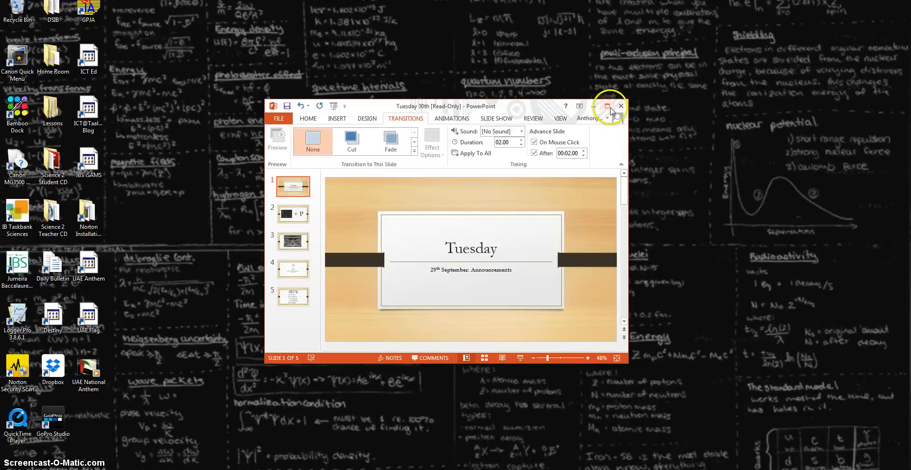
{"action": "left_click", "coordinate": [607, 106]}
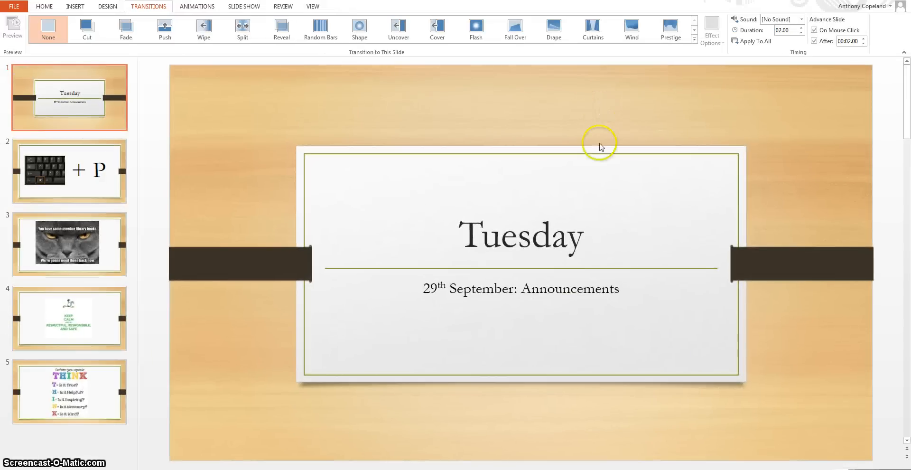